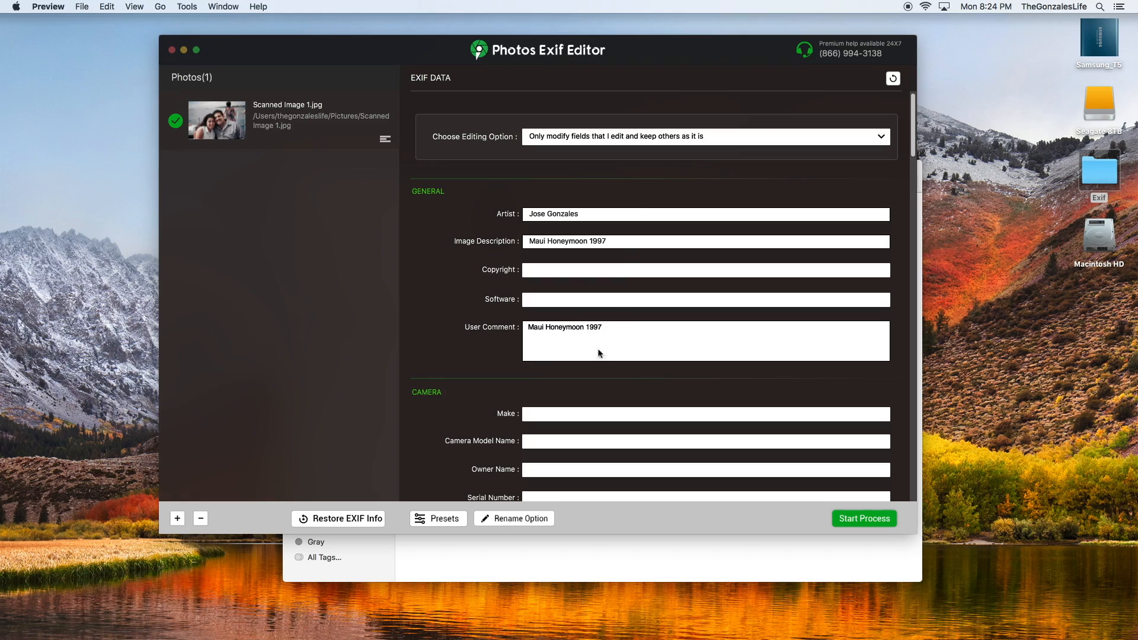
pyautogui.moveTo(1092, 176)
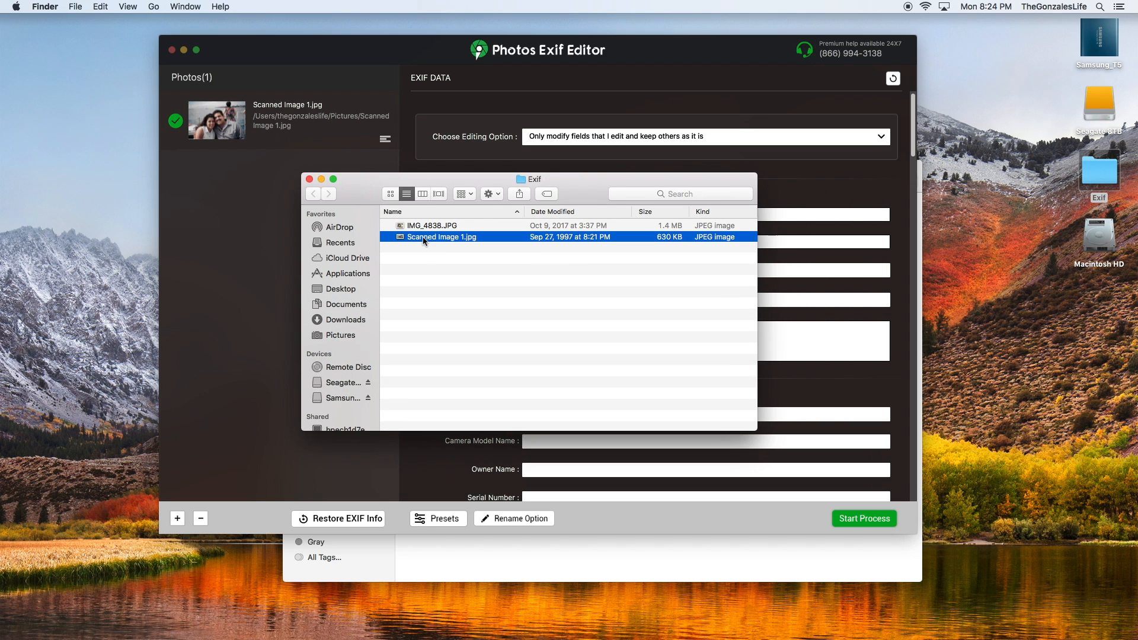
# - In Get Info, rename the scanned photo to 19970927_Honeymoon_JHG-EXG_Honeymoon01.jpg
pyautogui.press('cmd+i')
pyautogui.write('Honeymoon.jpg')
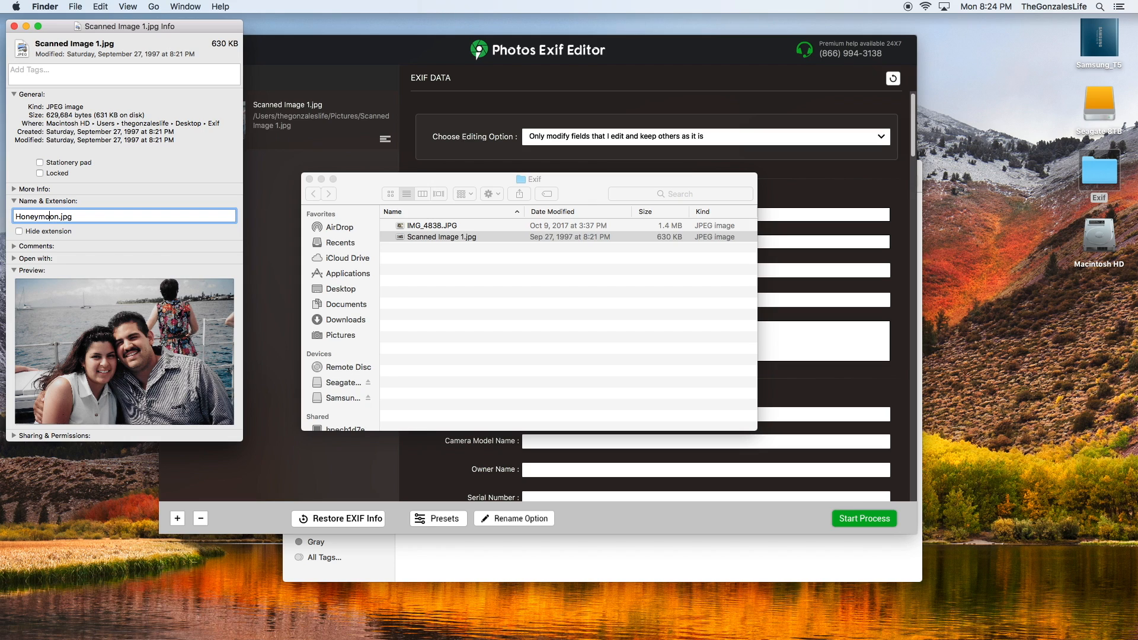
pyautogui.write('199')
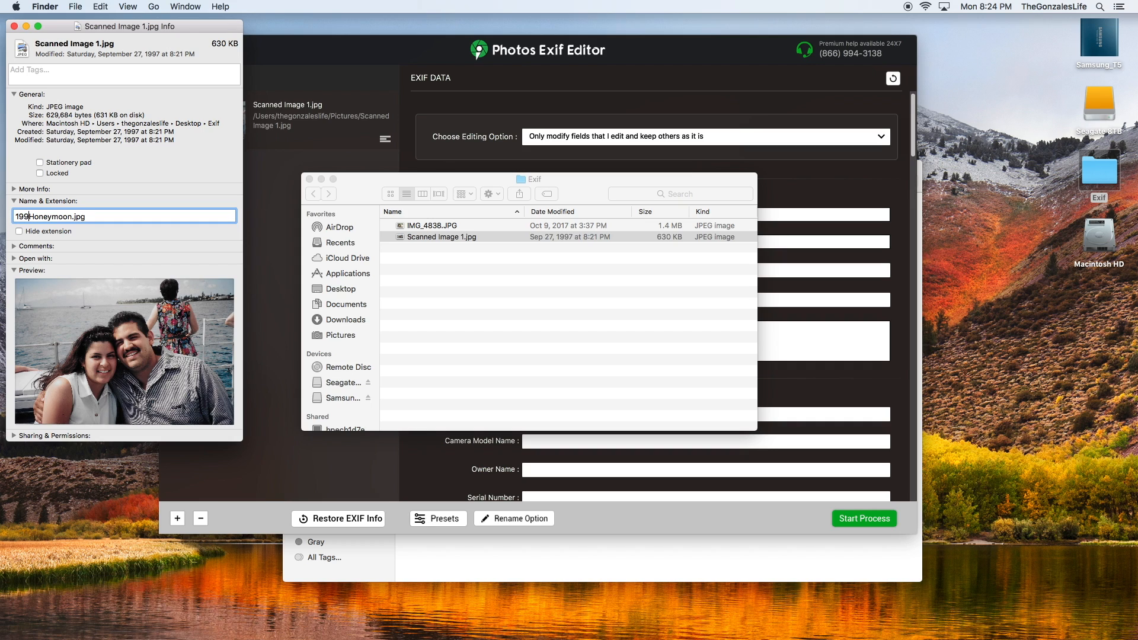
pyautogui.write('70')
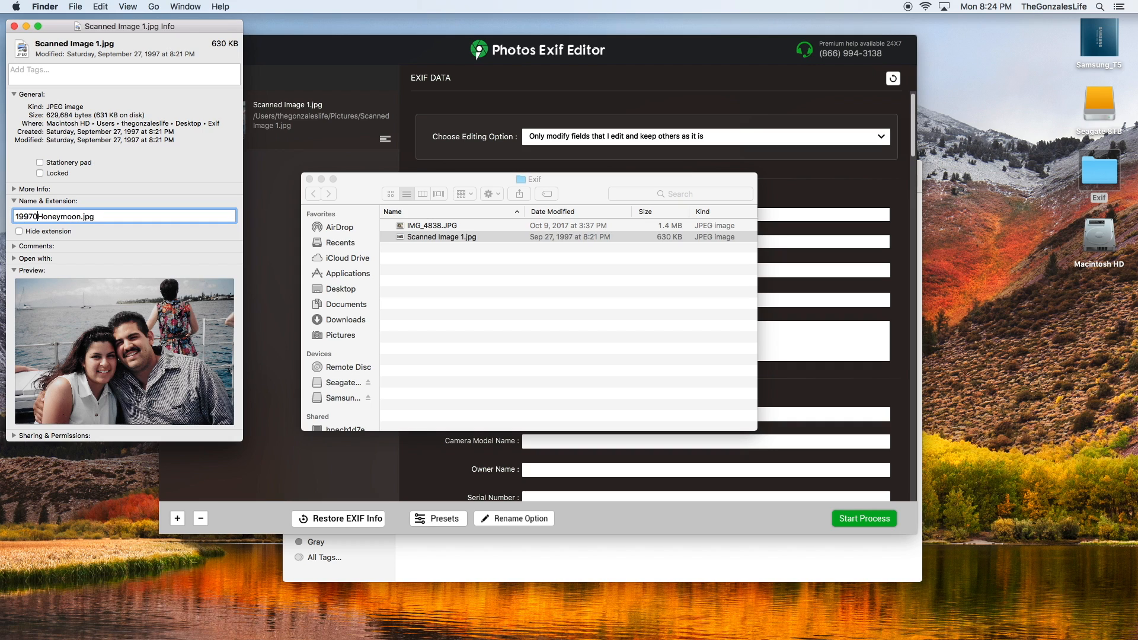
pyautogui.write('92')
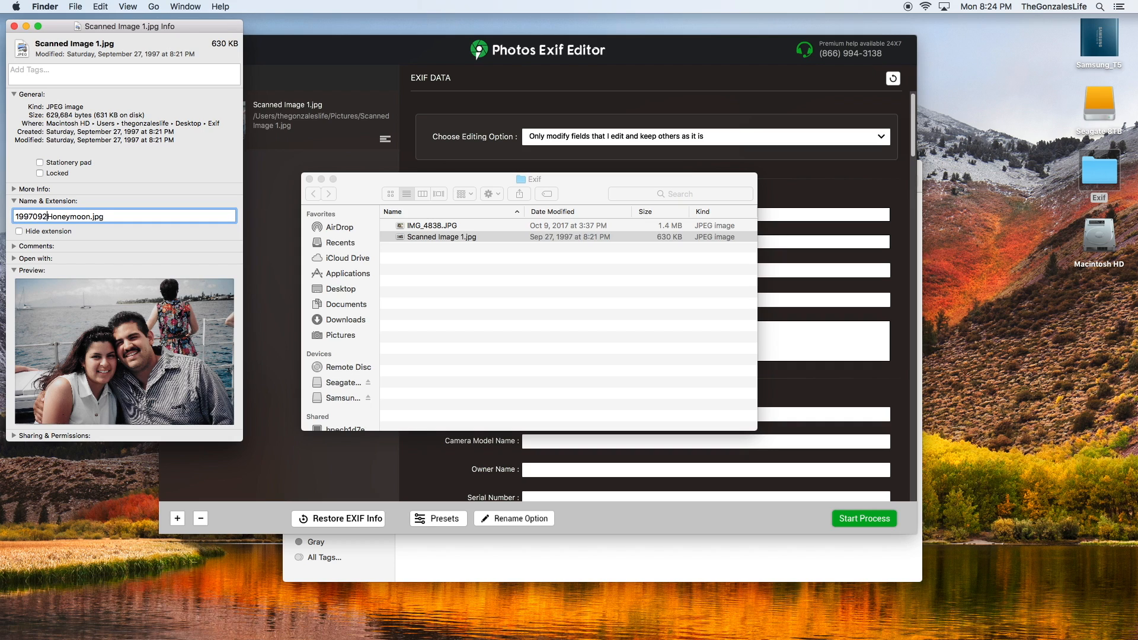
pyautogui.write('7_Honeymoon_')
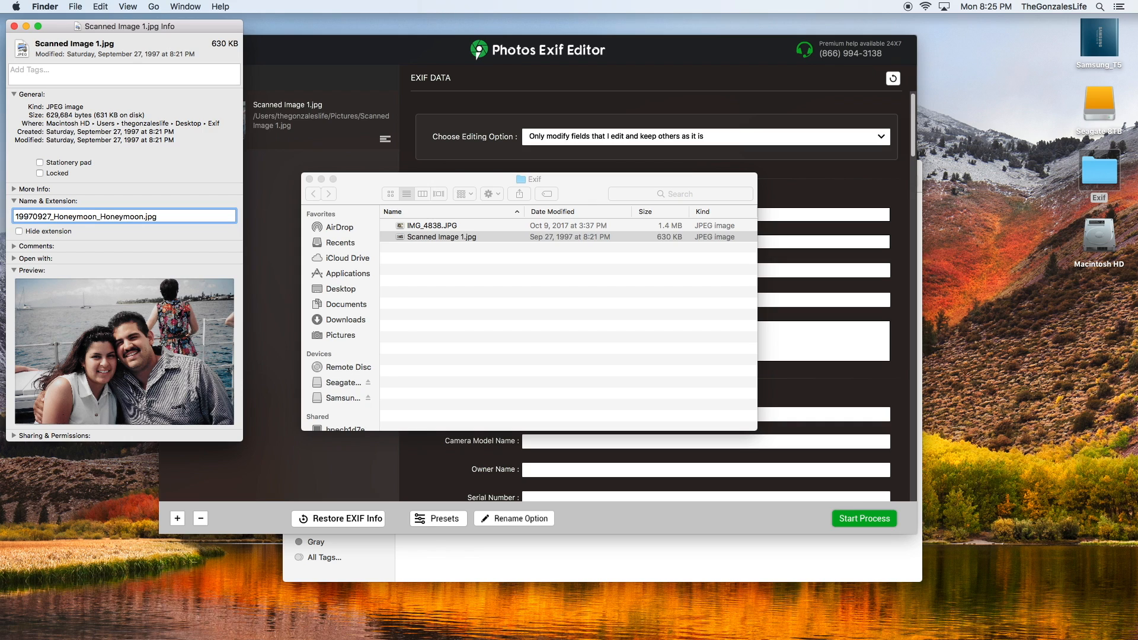
pyautogui.write('JHG-')
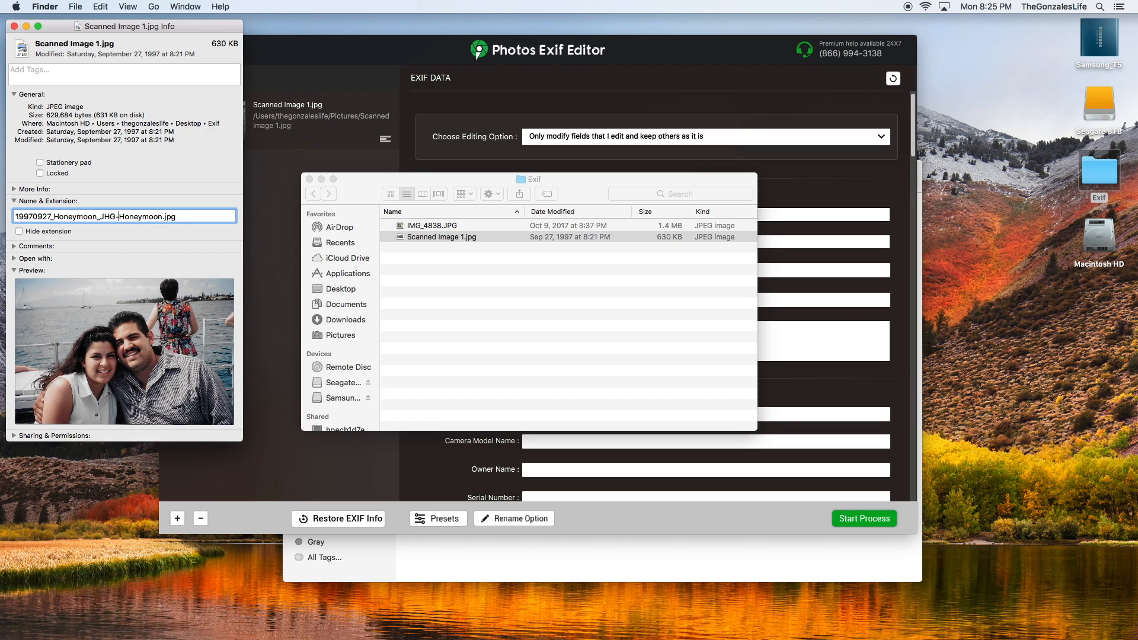
pyautogui.write('EXG_')
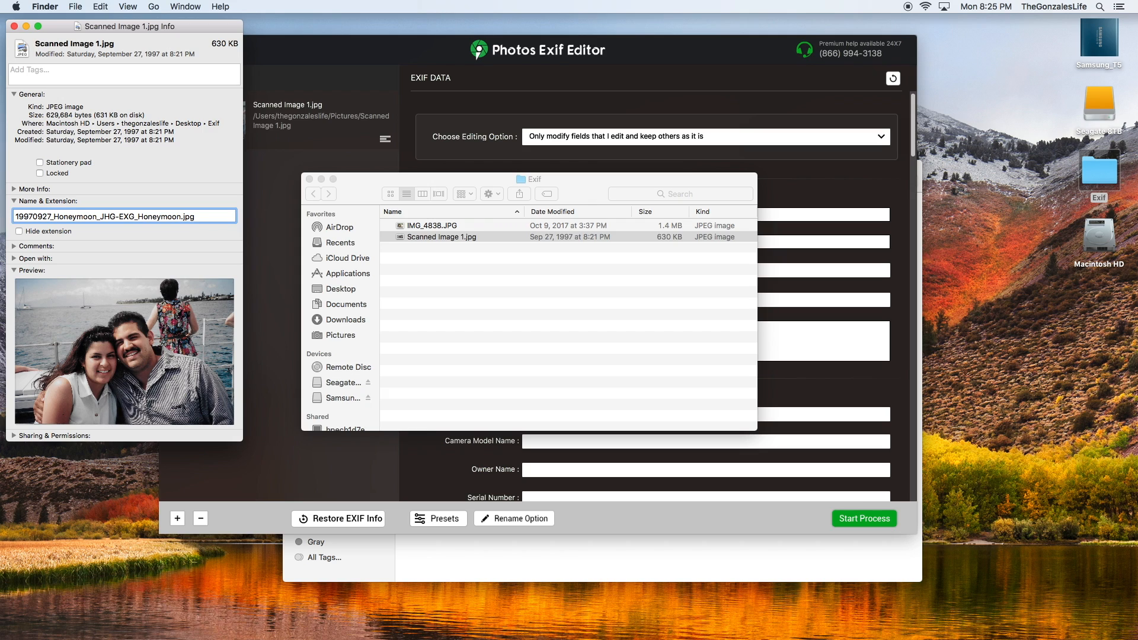
pyautogui.write('01')
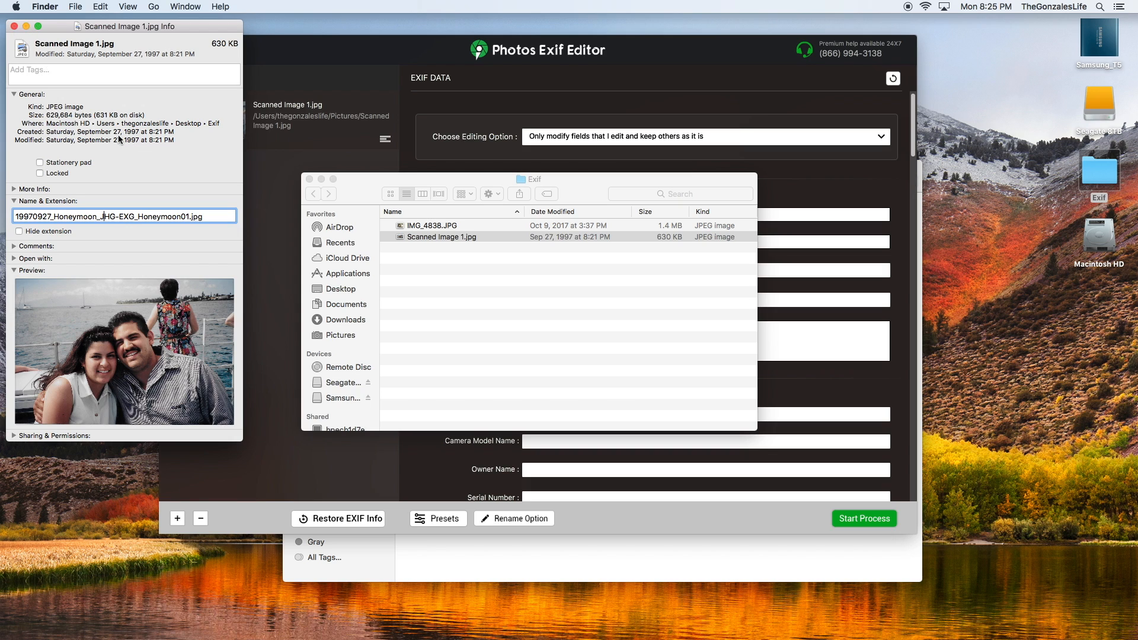
# - Apply the new name and select the IMG_4838 photo in the Exif folder
pyautogui.click(472, 237)
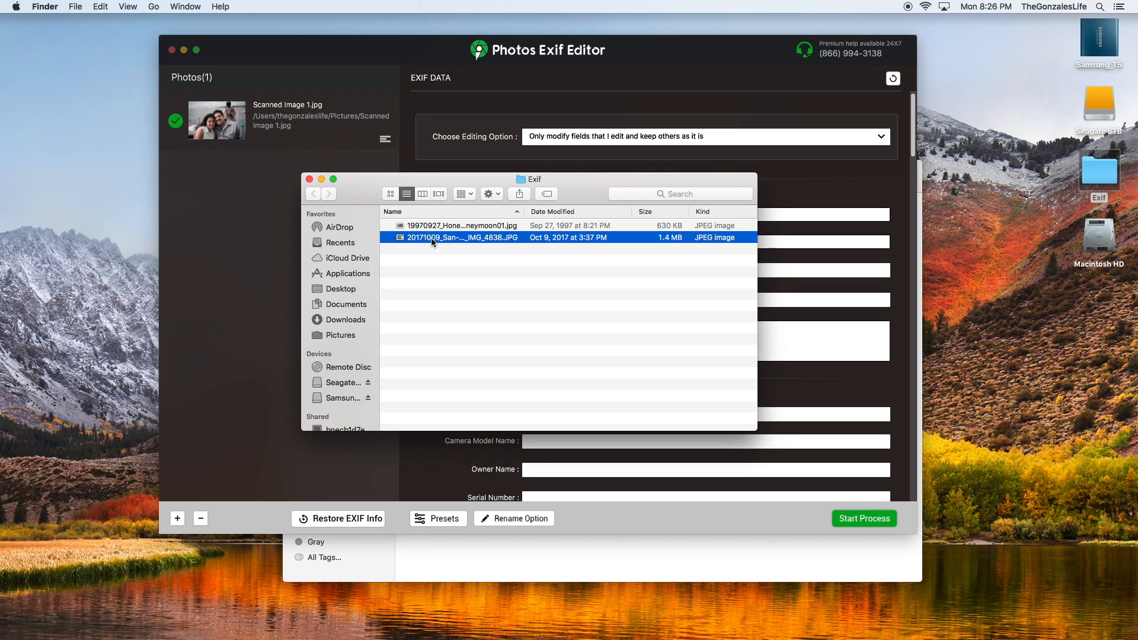
pyautogui.moveTo(1079, 70)
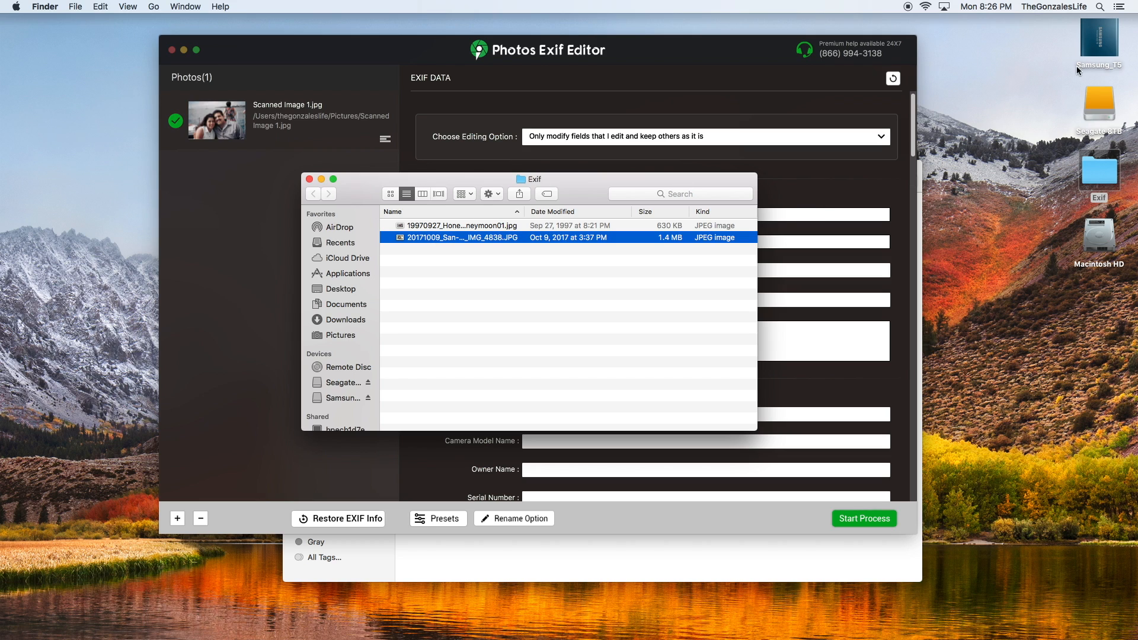
pyautogui.moveTo(1102, 106)
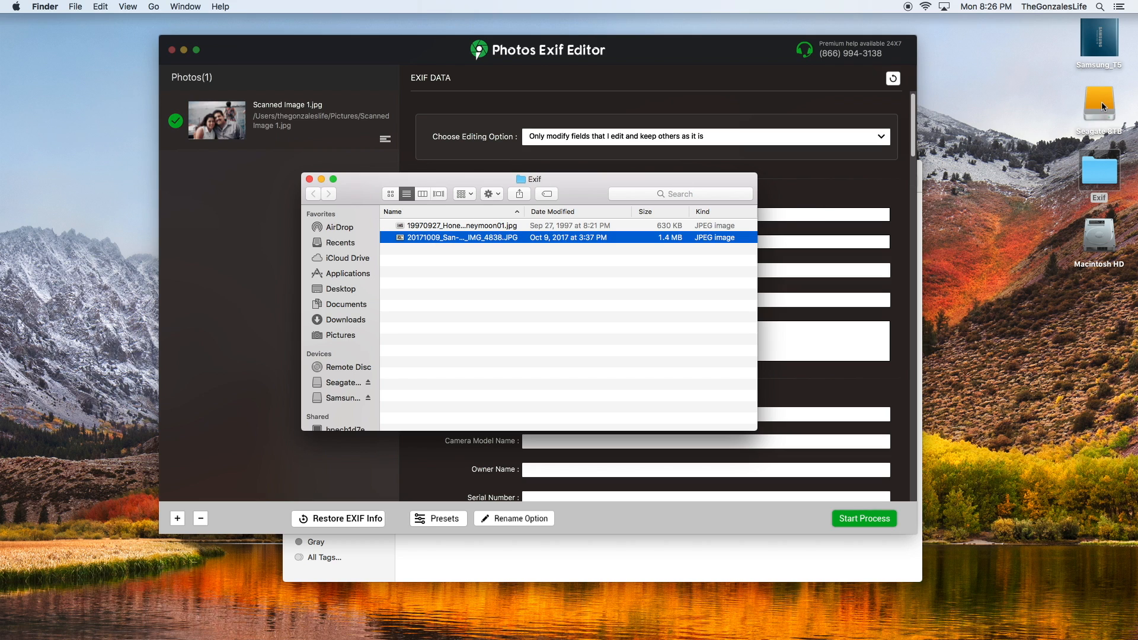
pyautogui.moveTo(458, 222)
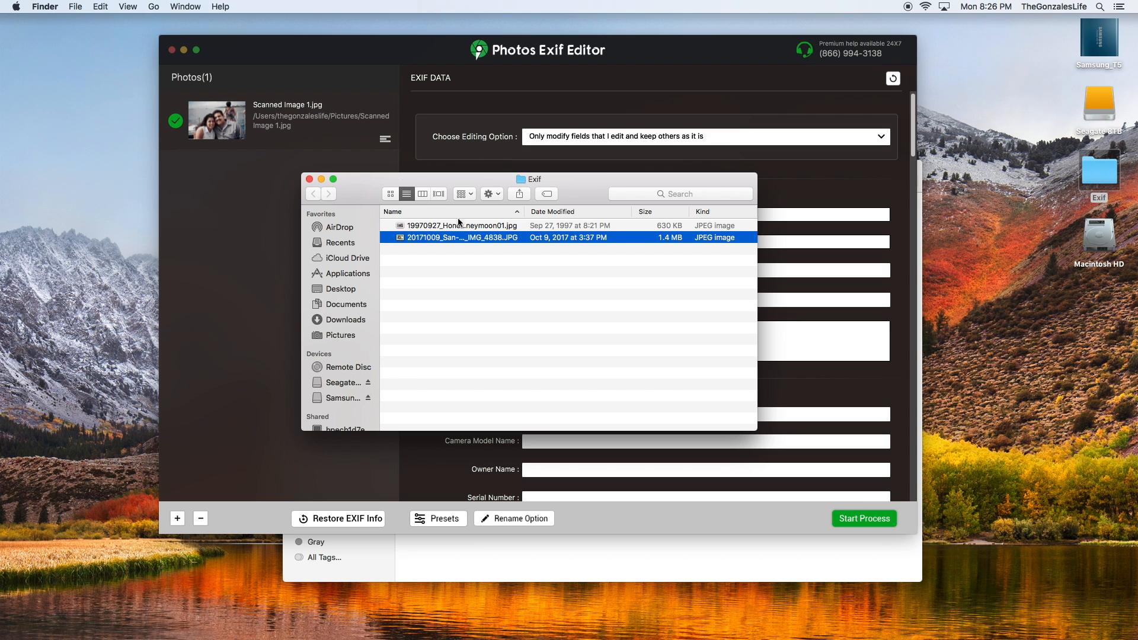